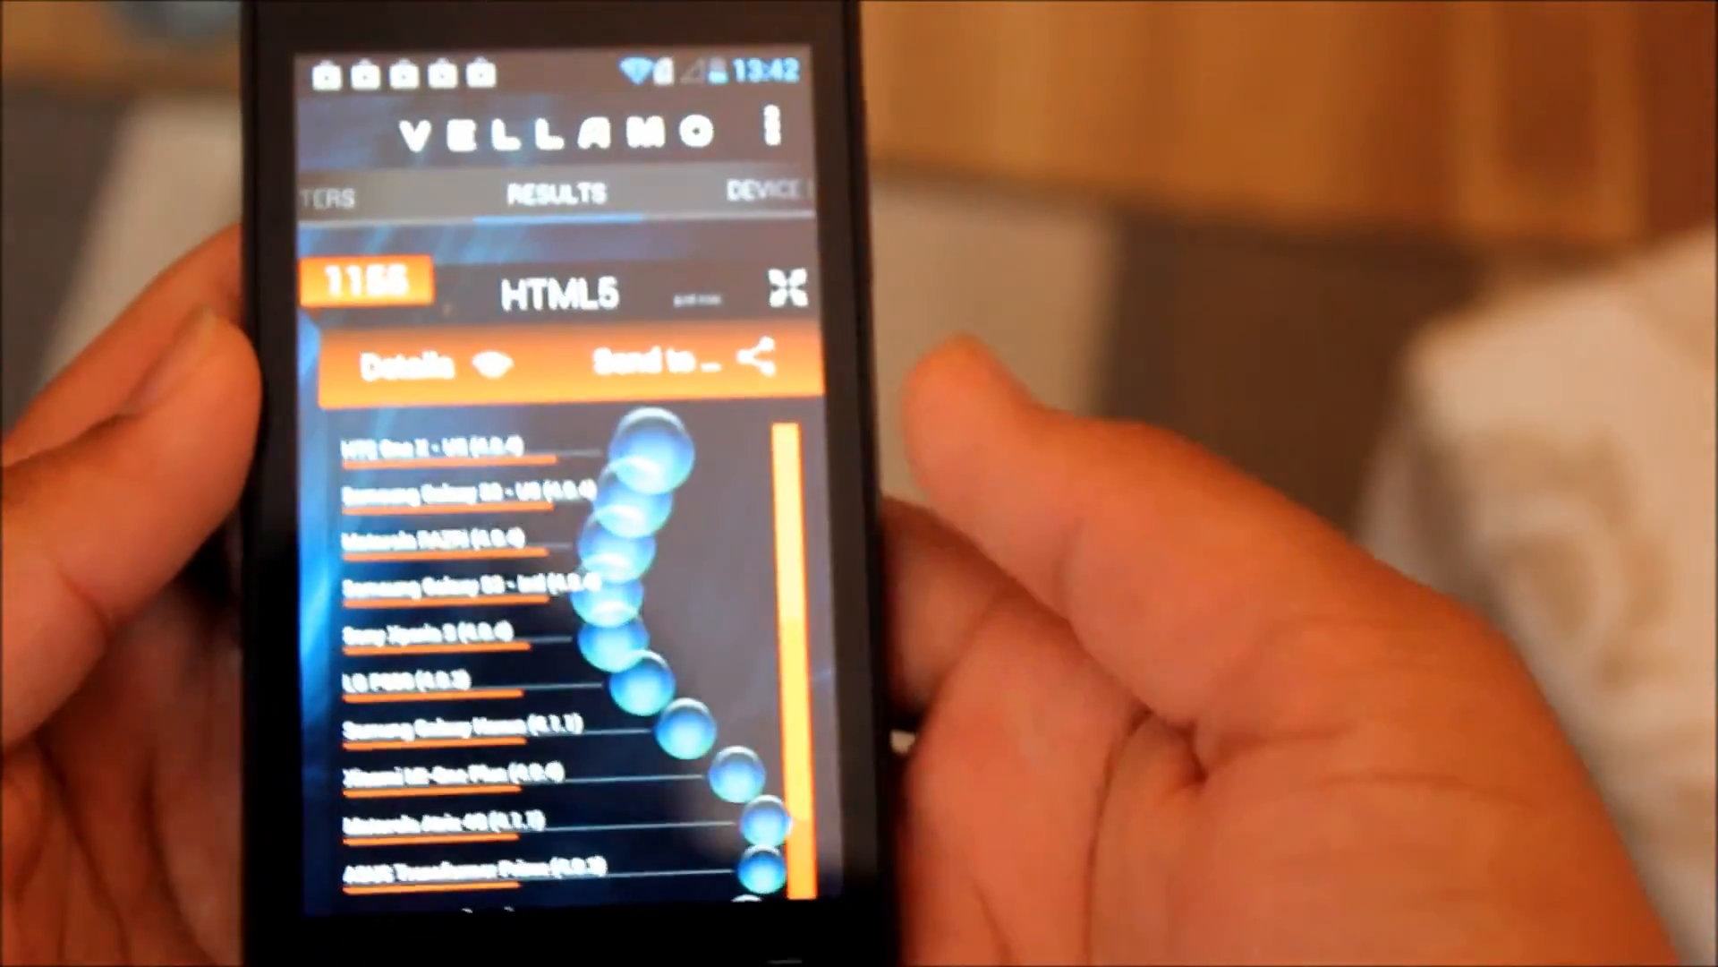
scroll(down, 3)
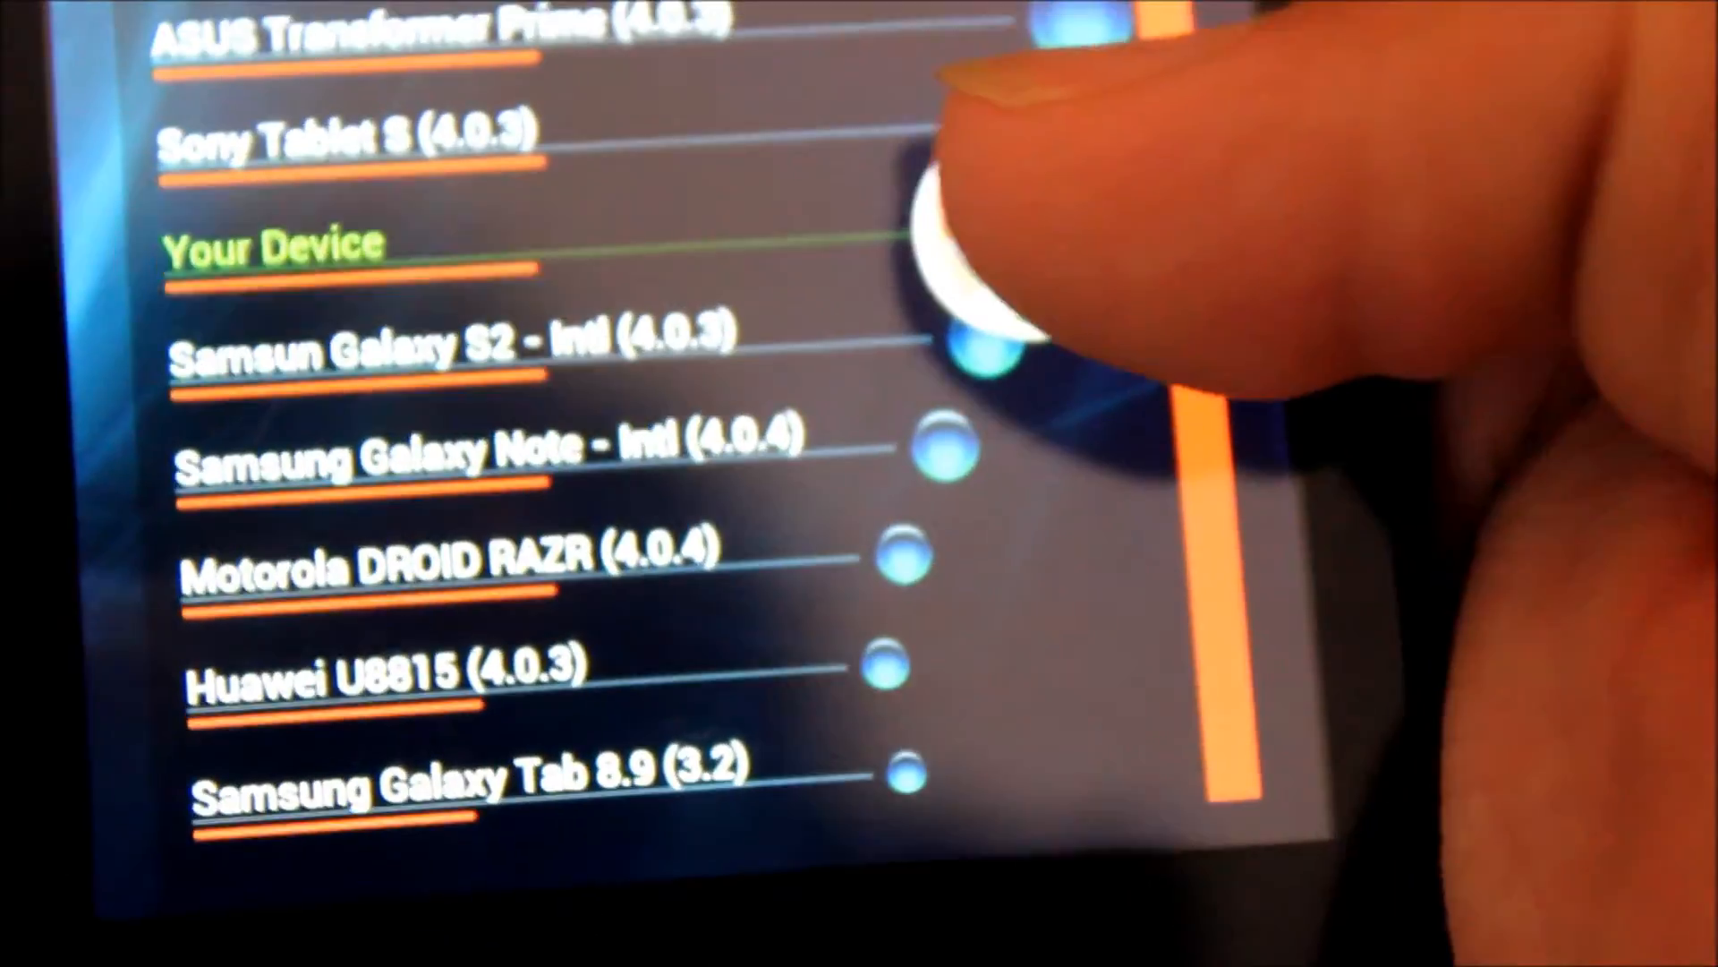
scroll(down, 3)
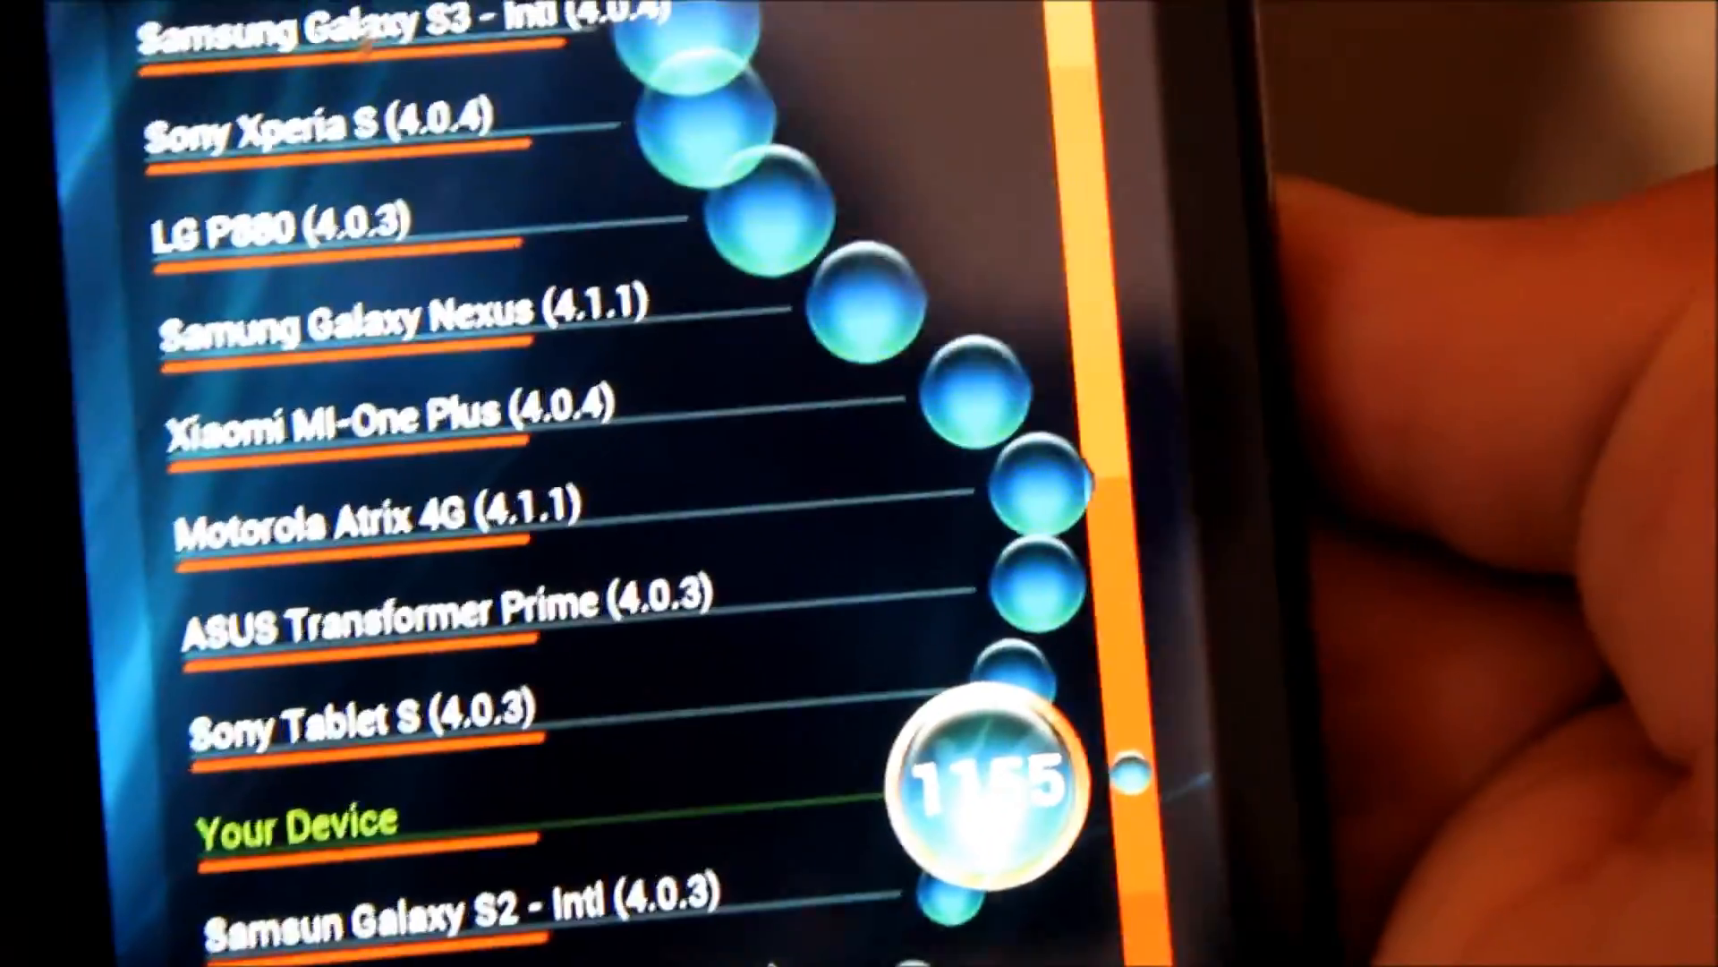
scroll(up, 3)
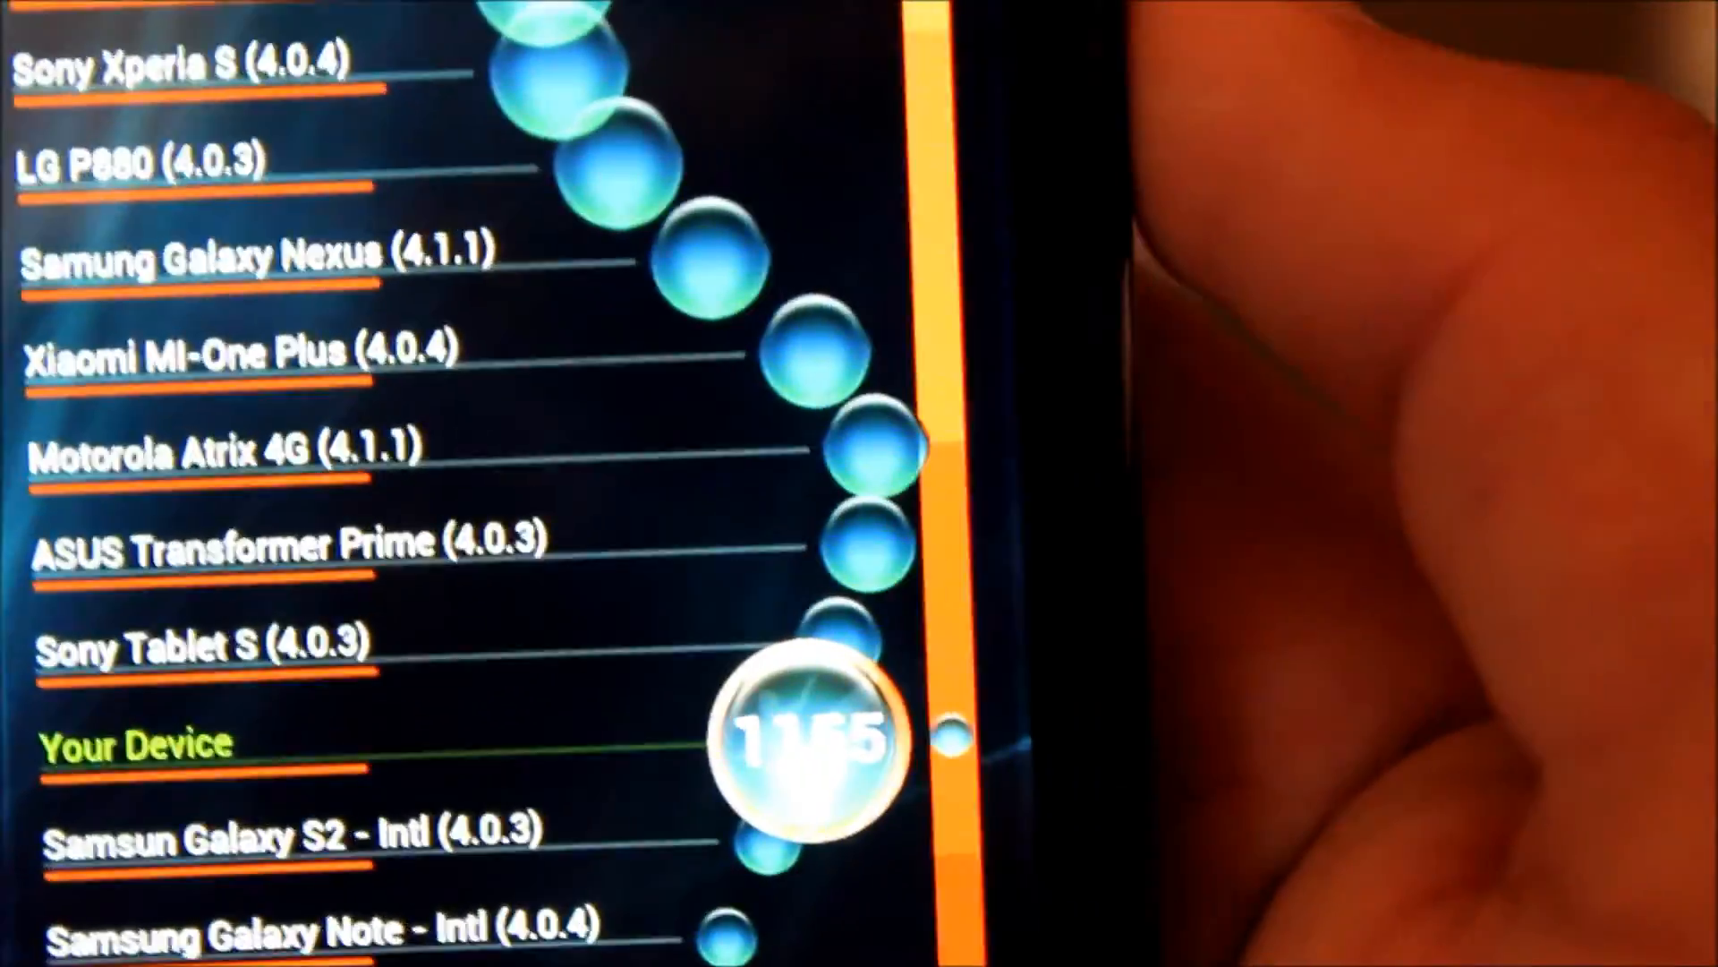